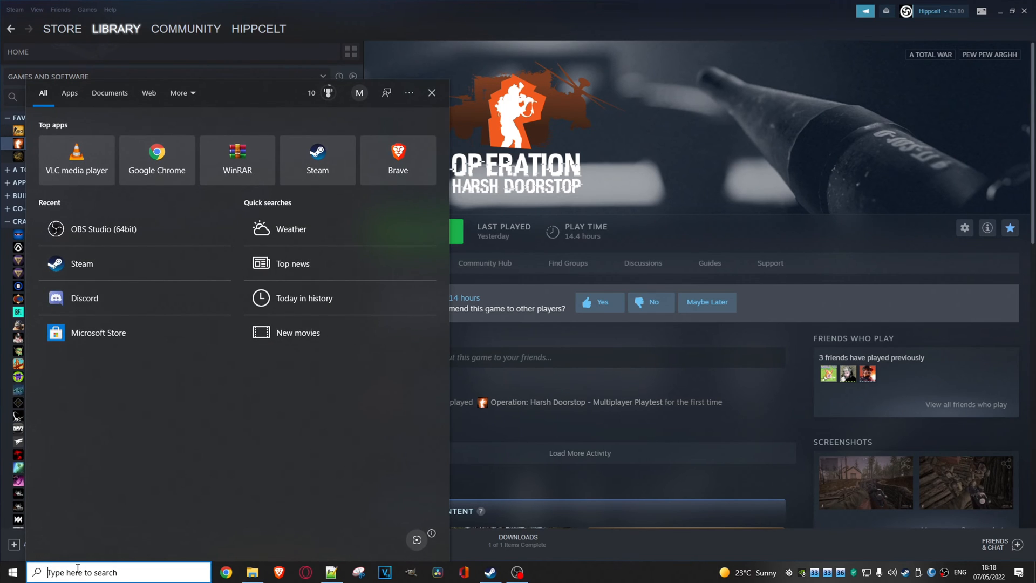
Step: Search Windows for %localappdata% to open the local AppData folder
text(%localappdata%)
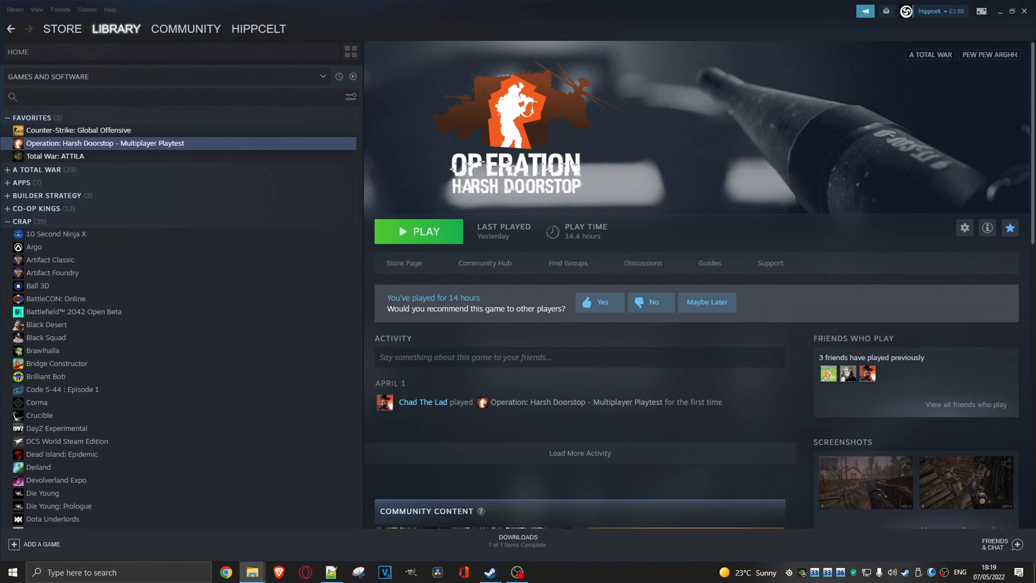
Step: Browse from Local into HarshDoorstop\Saved\Config\WindowsNoEditor in File Explorer
click(251, 571)
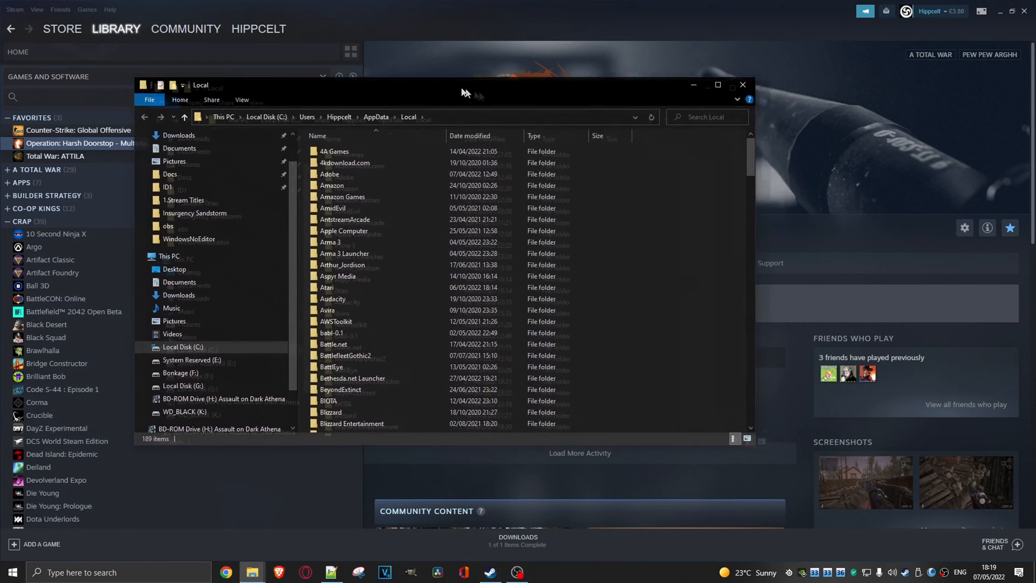
click(331, 259)
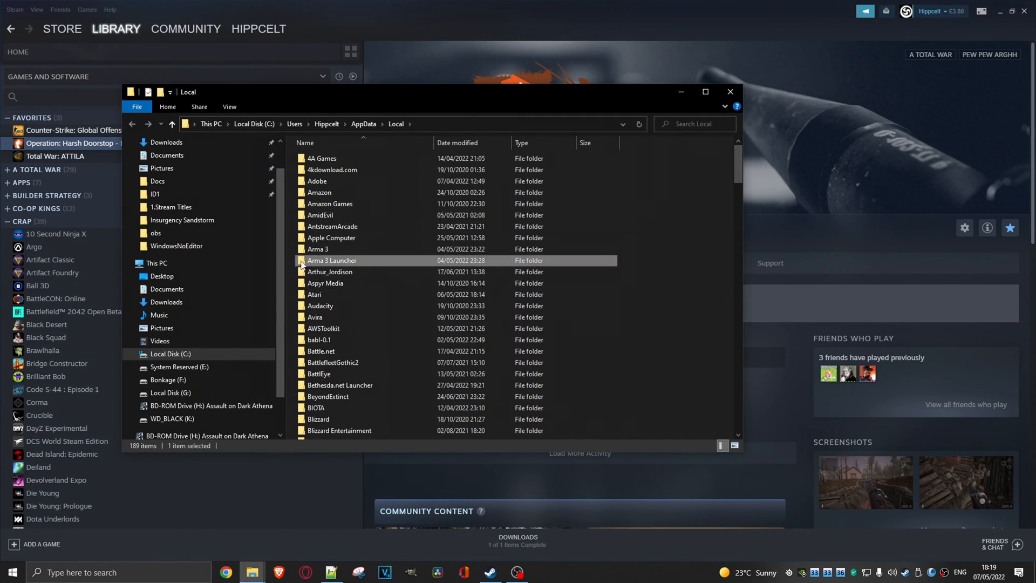
click(705, 92)
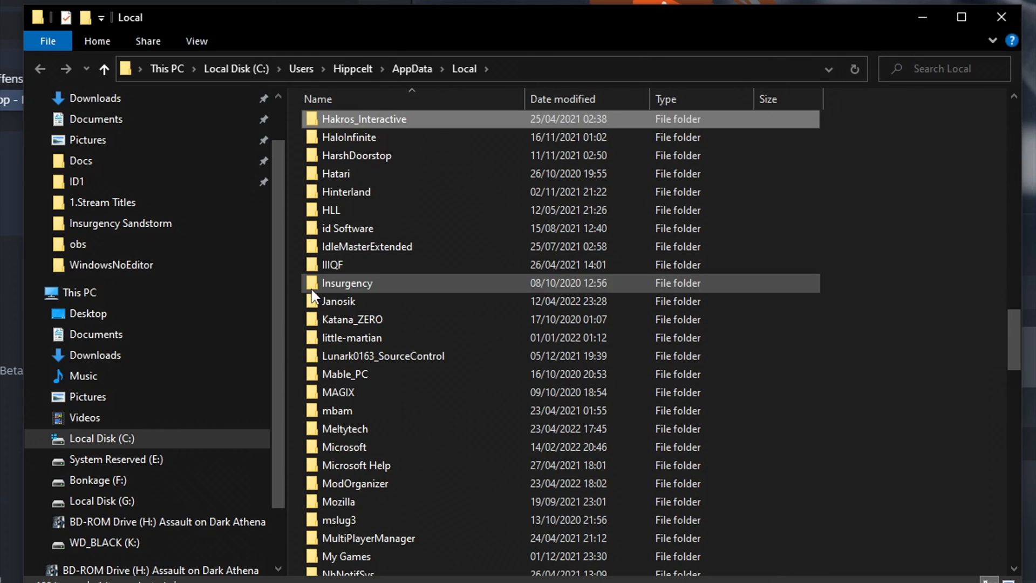
double_click(355, 156)
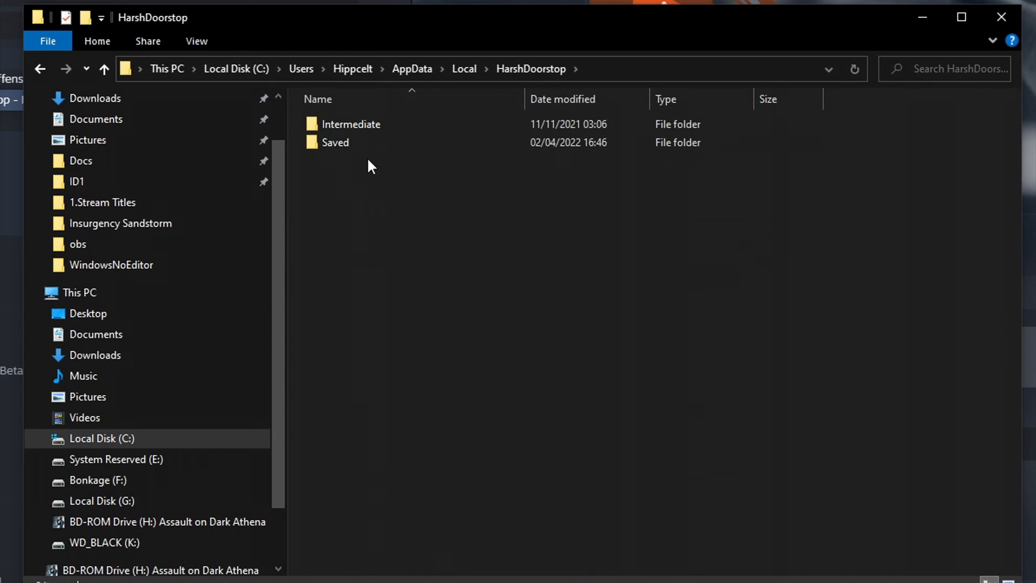
click(335, 142)
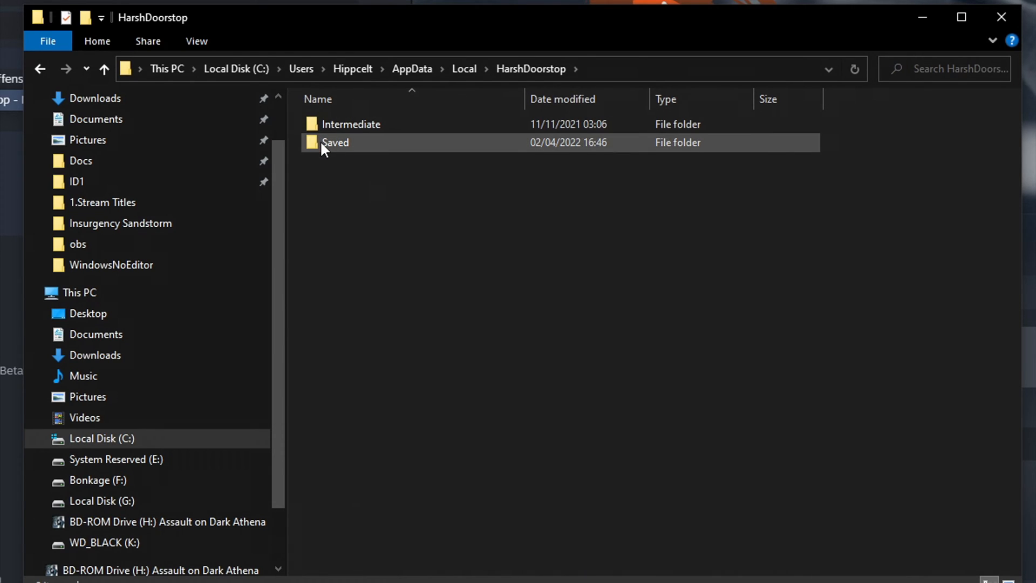
double_click(335, 142)
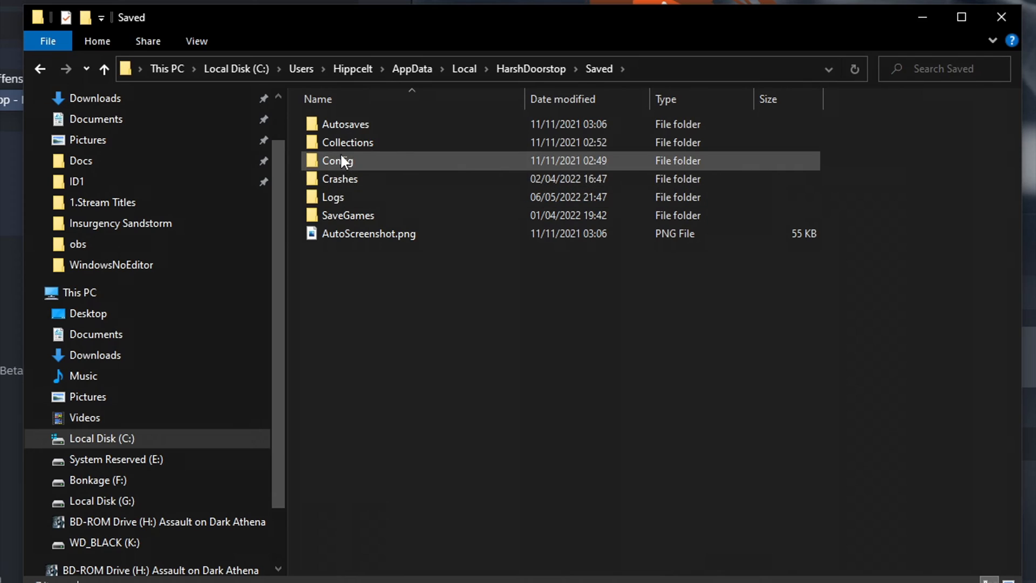
double_click(336, 161)
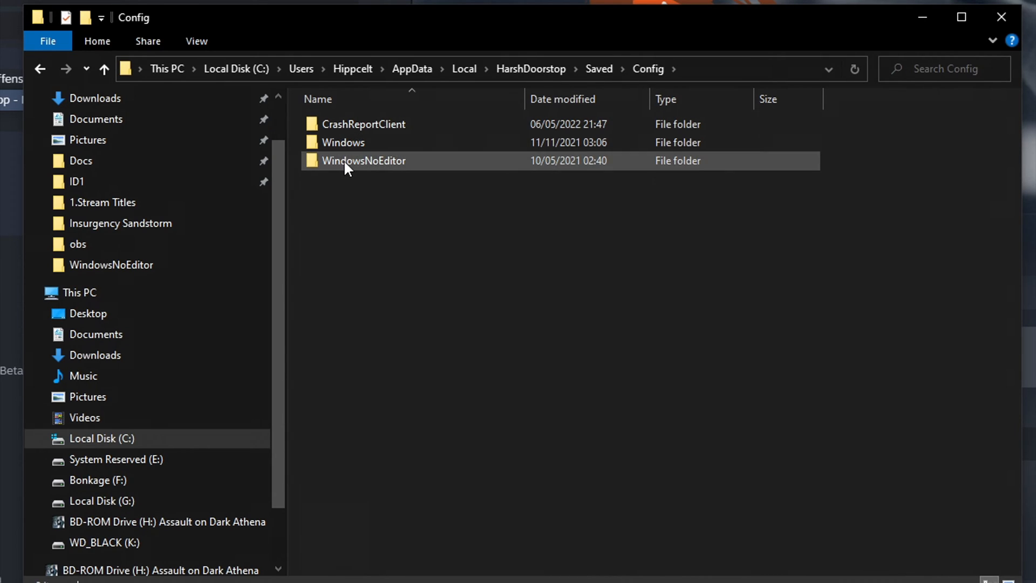
double_click(363, 161)
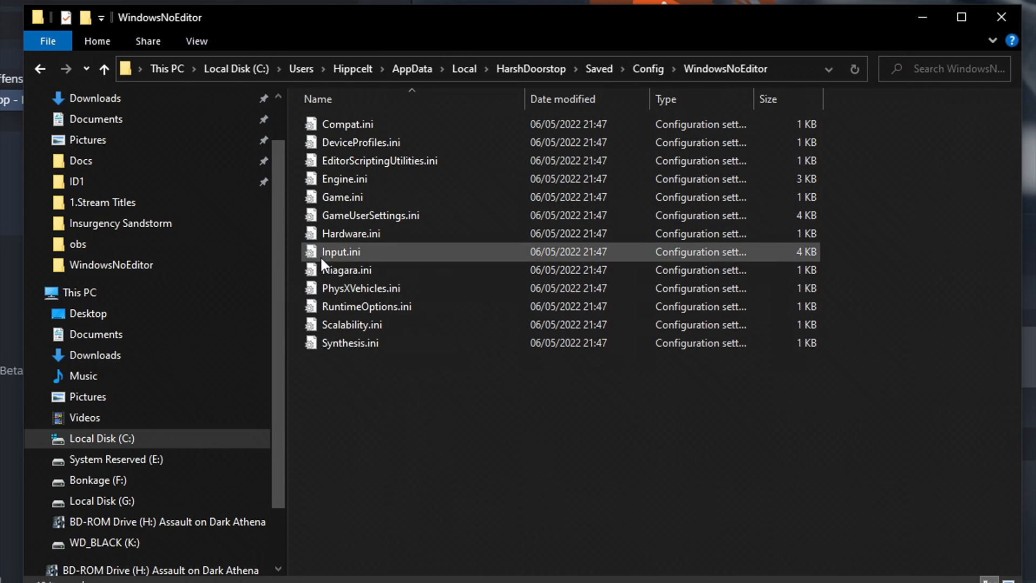
mouse_move(339, 252)
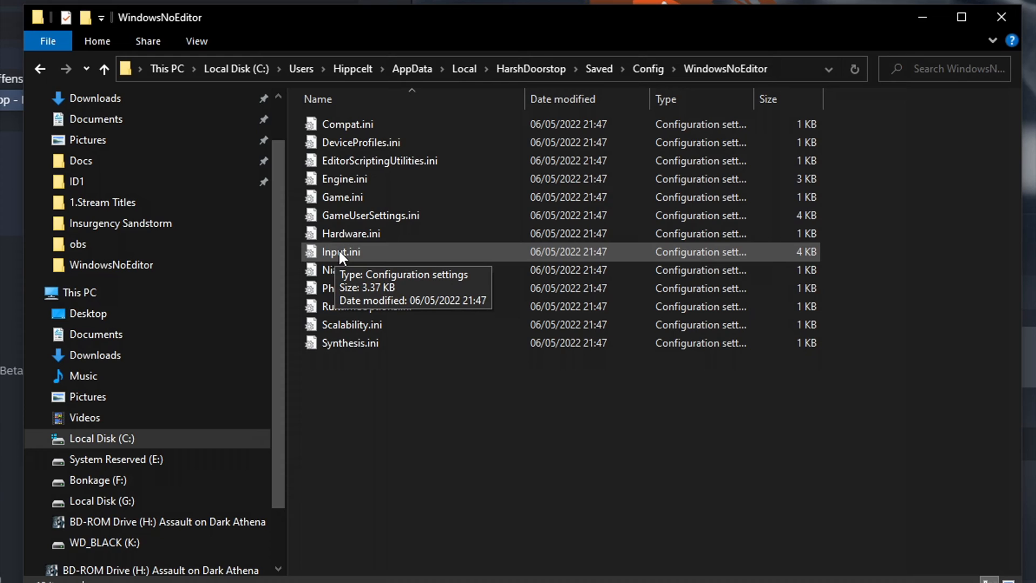
Step: Open Input.ini in Notepad and add a blank line after the final HistoryBuffer entry
double_click(339, 252)
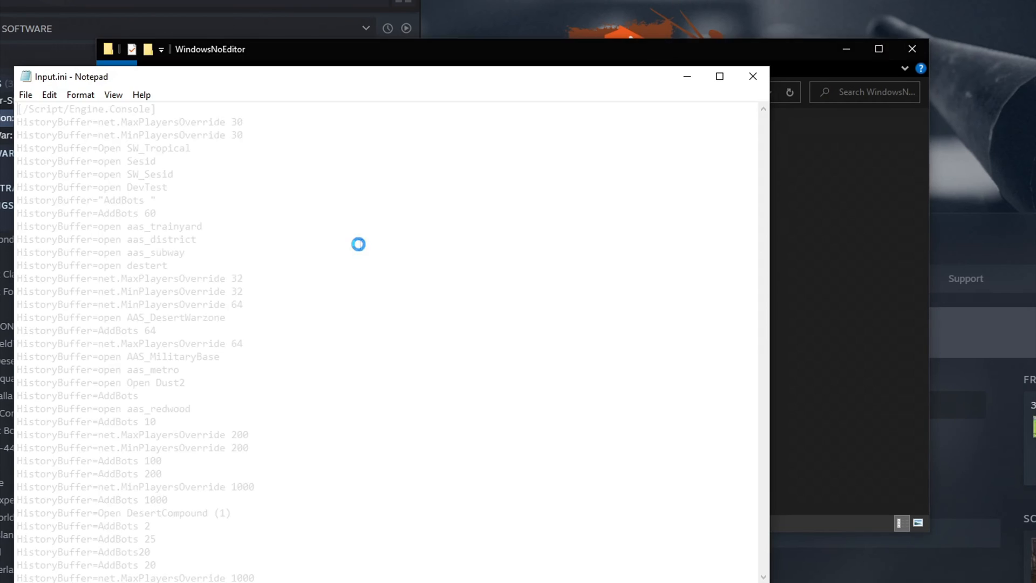
scroll(down, 3)
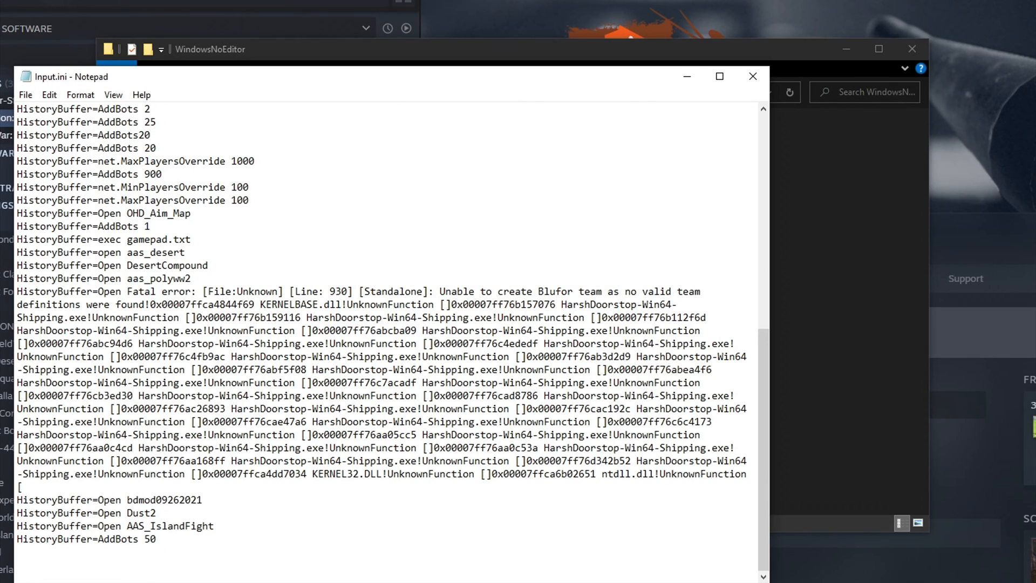
key(enter)
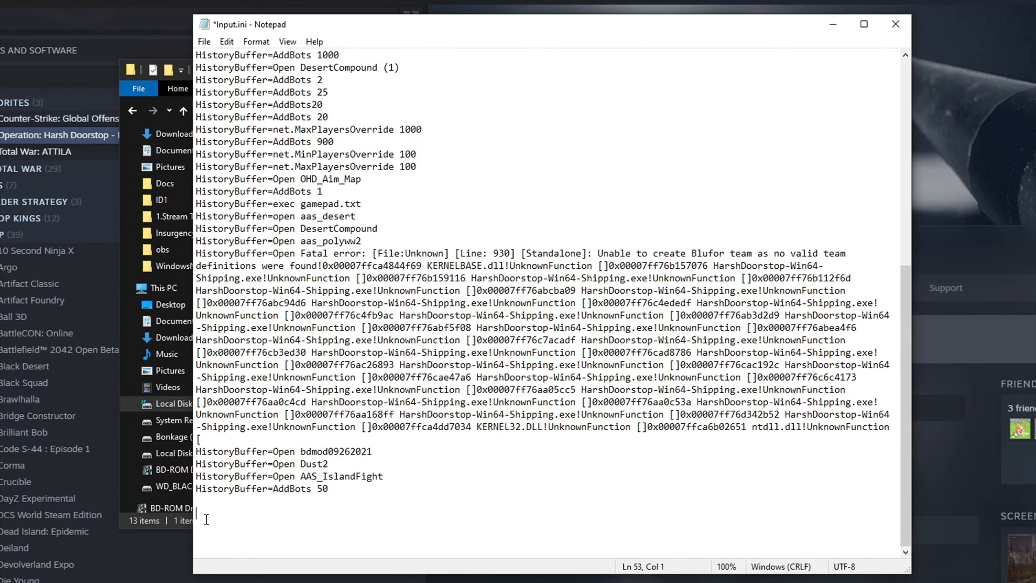
Step: Type the [/script/engine.inputsettings] header with a ConsoleKey= line beneath it
text([/script/engine.inputsettings])
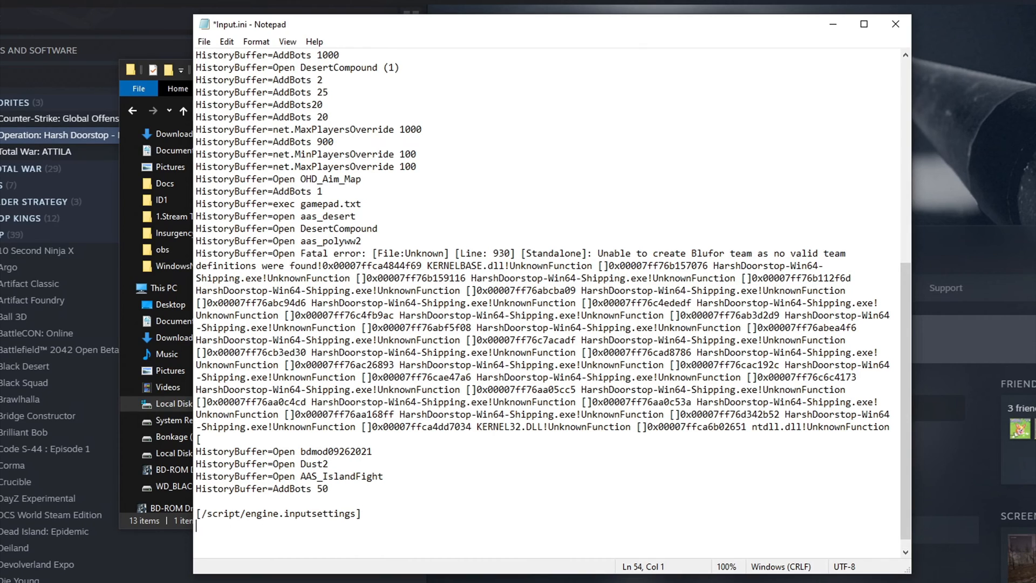
text(C)
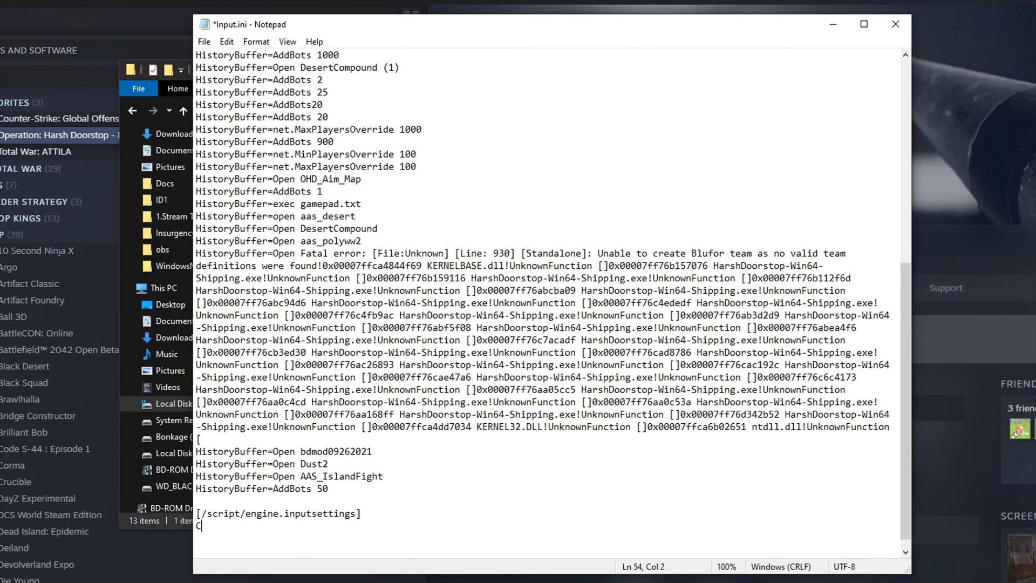
text(onsol)
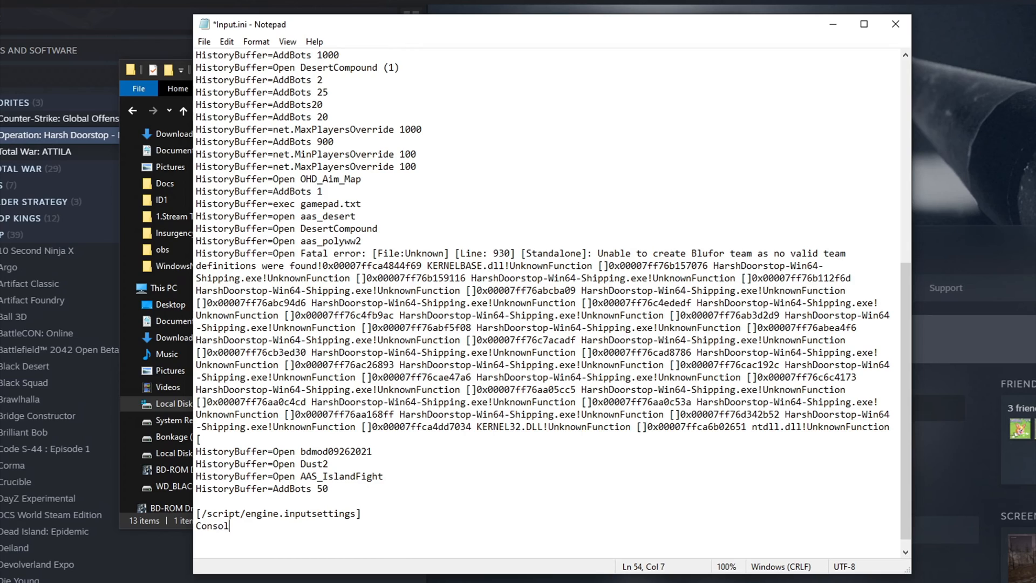
text(e)
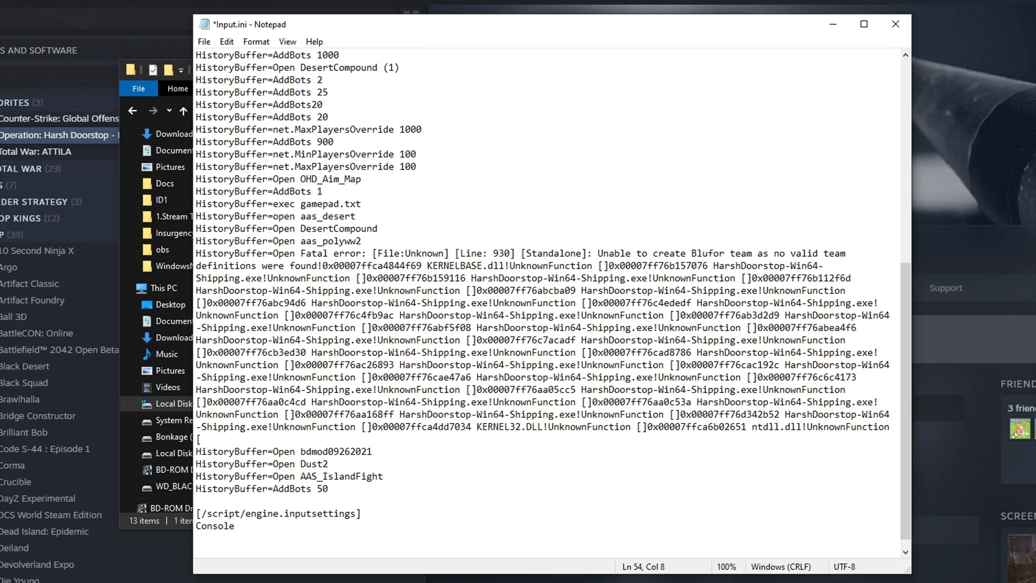
text(Key)
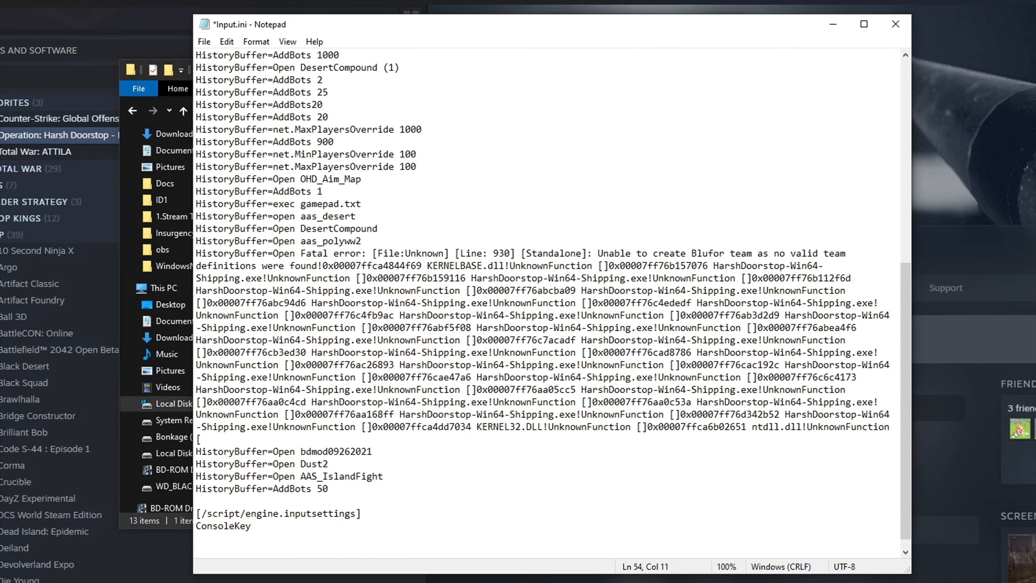
text(=)
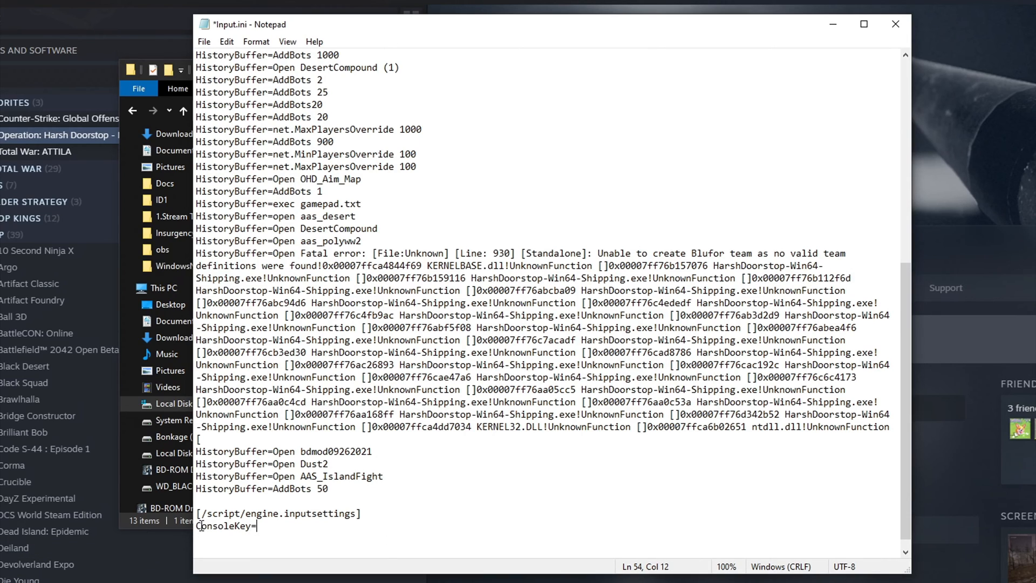
mouse_move(271, 547)
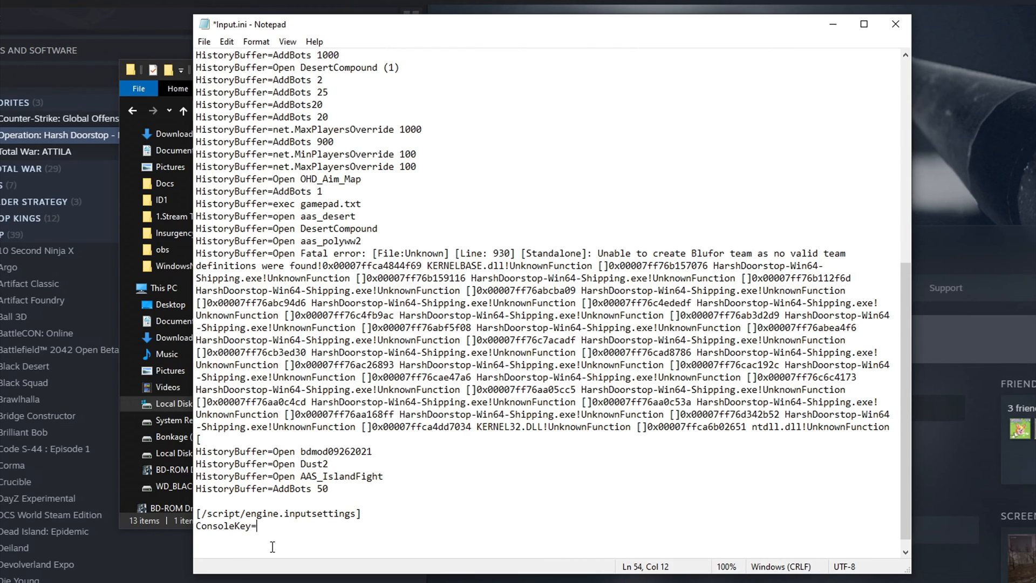
Step: Enter j as the ConsoleKey value and save Input.ini via File > Save
text(j)
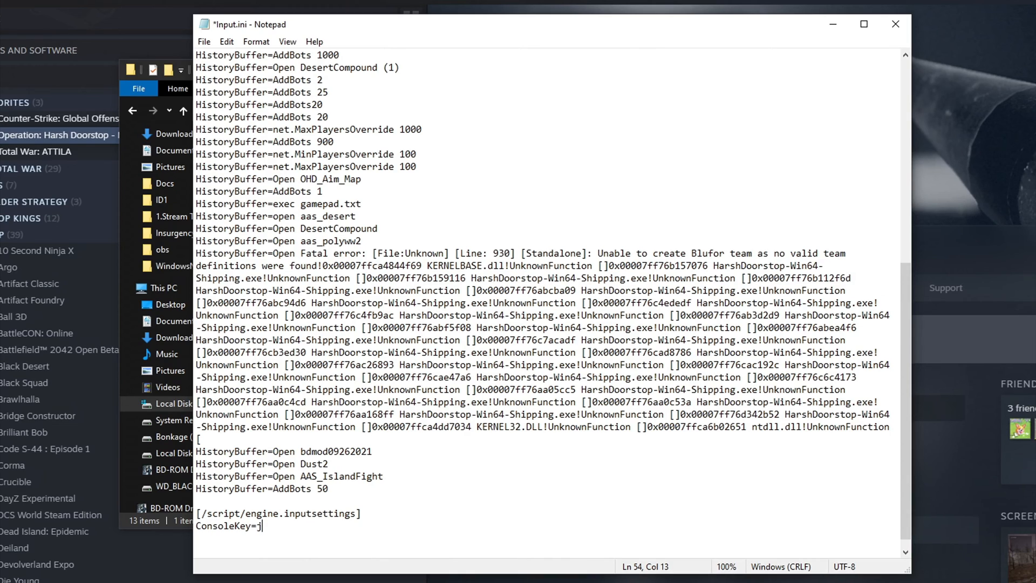
text(s)
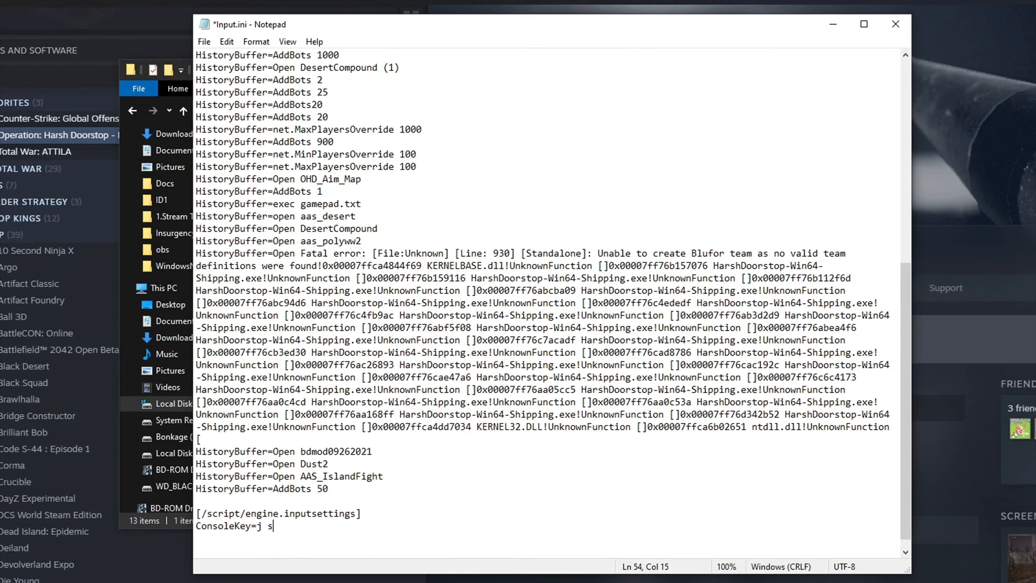
text(emico)
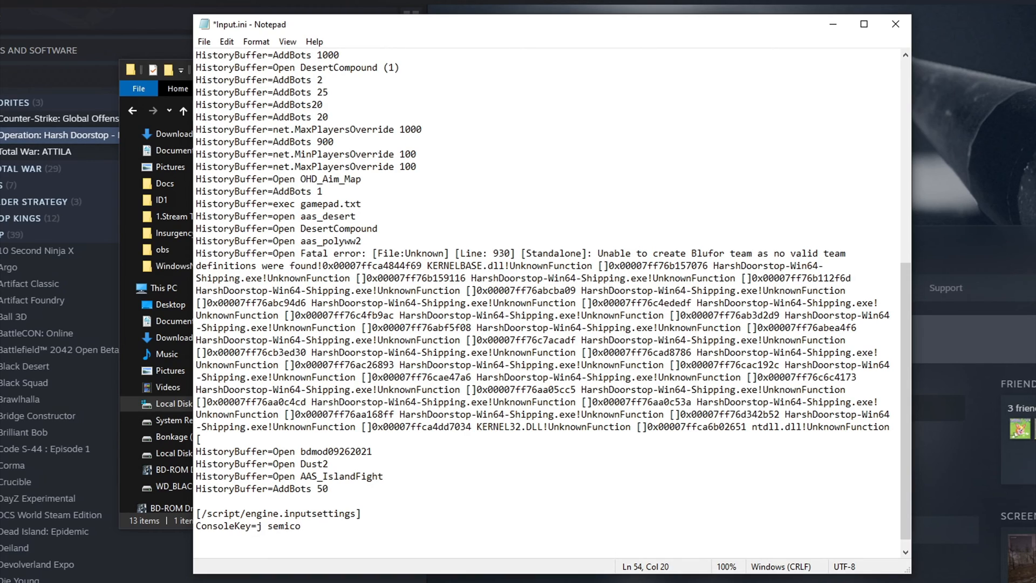
text(lon)
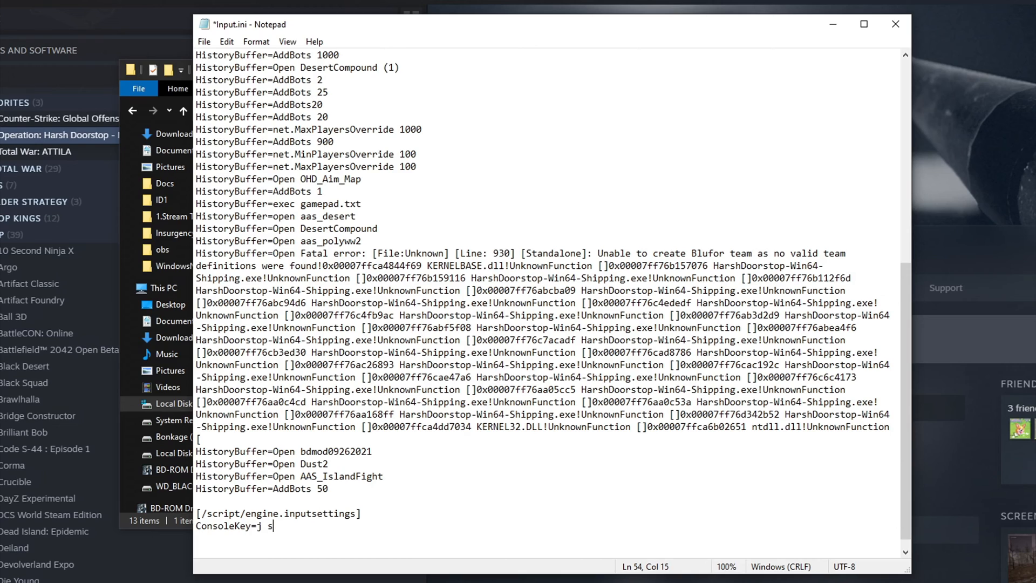
key(Backspace)
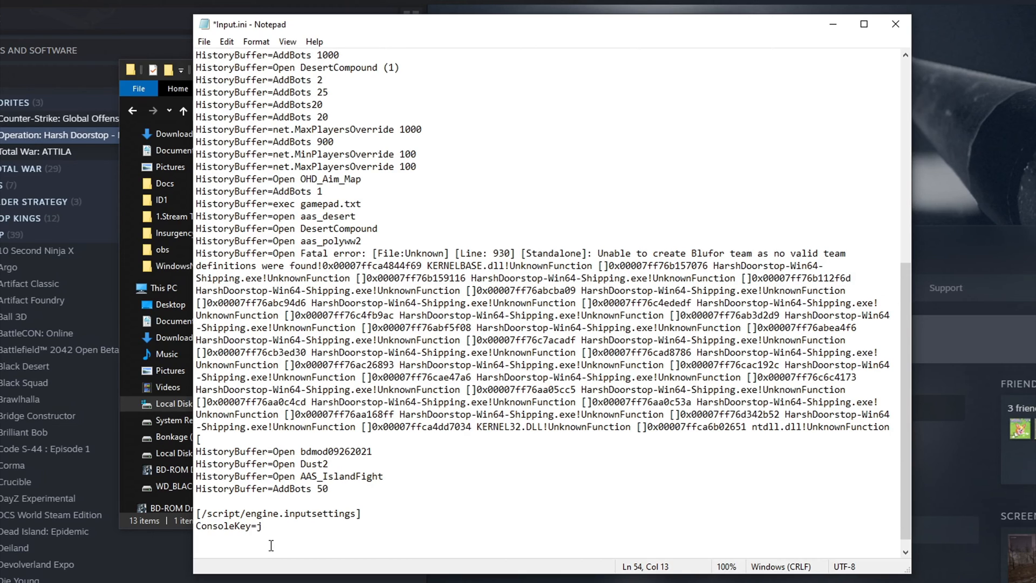
click(203, 41)
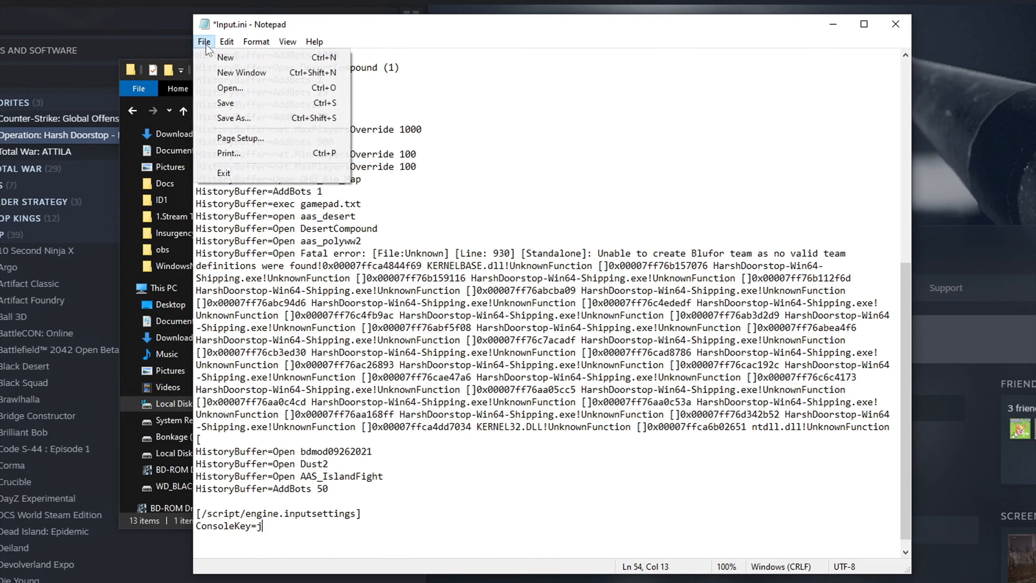
click(225, 103)
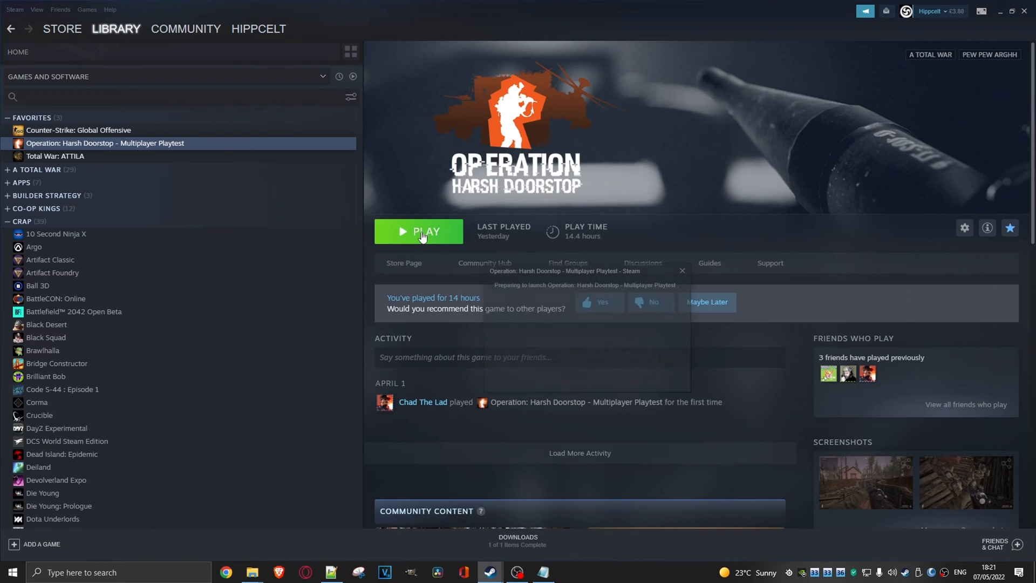
Step: Launch Operation: Harsh Doorstop from the Steam library, then bring up the Alt+Tab switcher
click(418, 231)
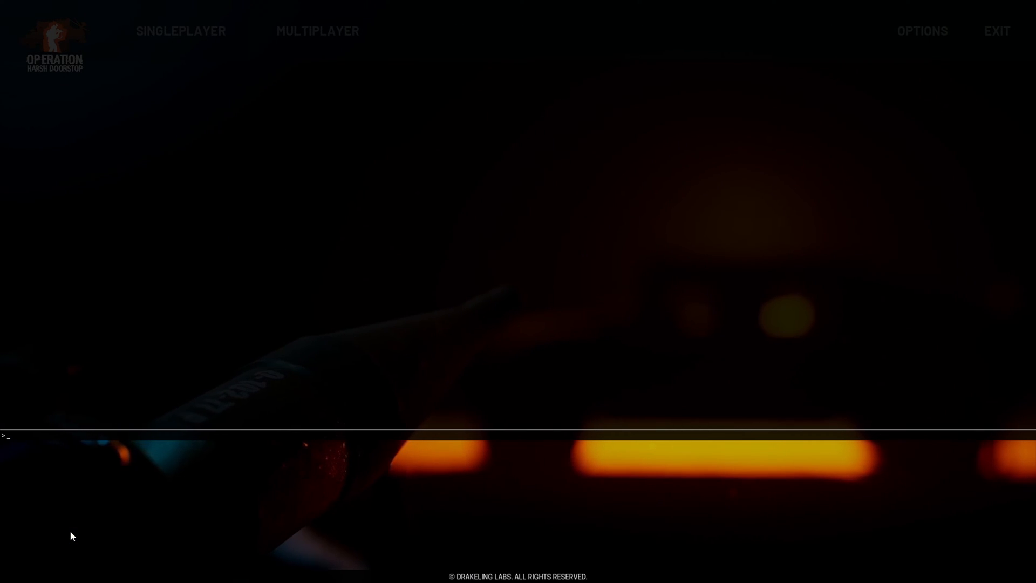
key(alt+tab)
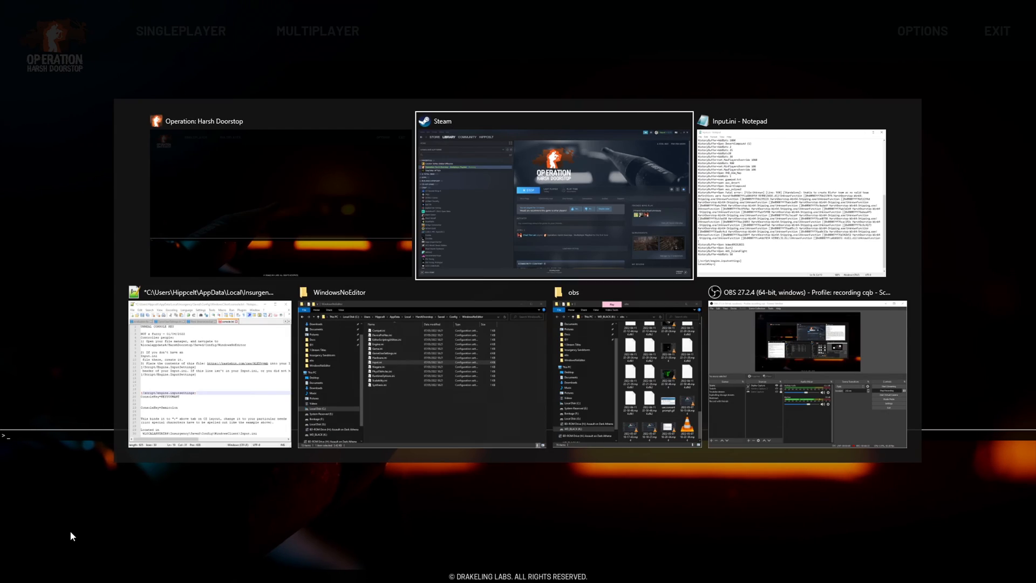